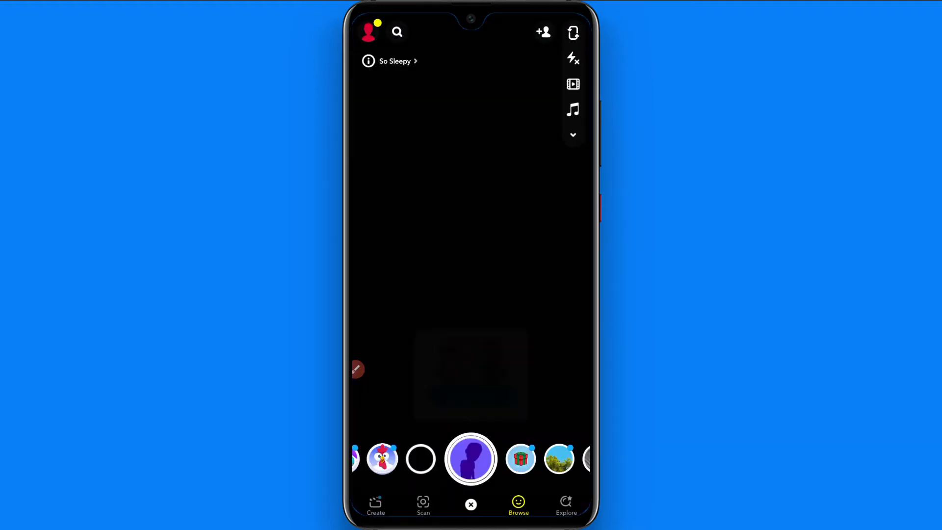
- Open Browse from the camera to show the For You lens grid
left_click(470, 458)
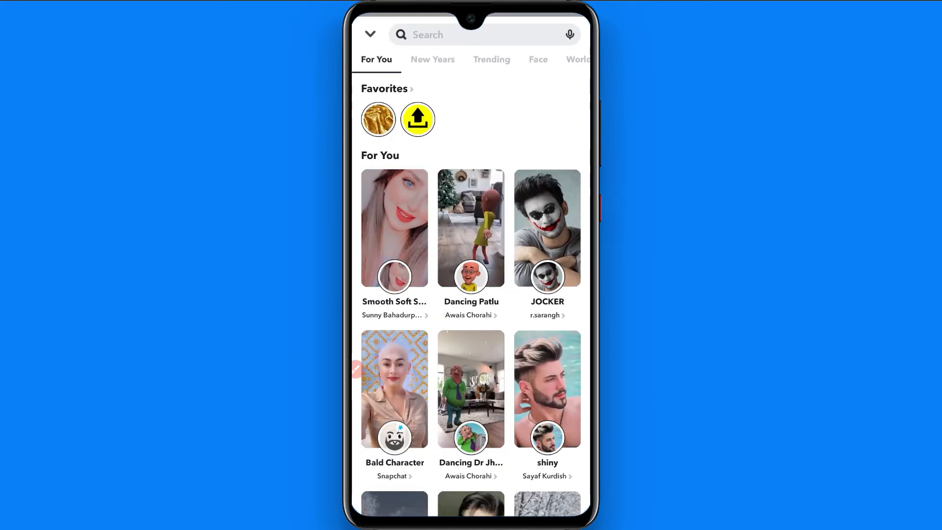
- Search lenses for 'count' and apply the 2022 Countdown lens
type("c")
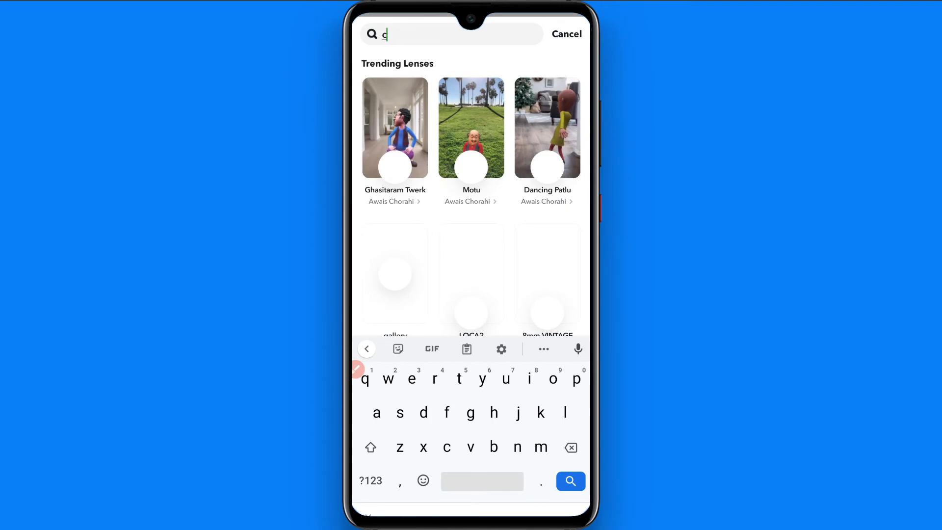
type("ount")
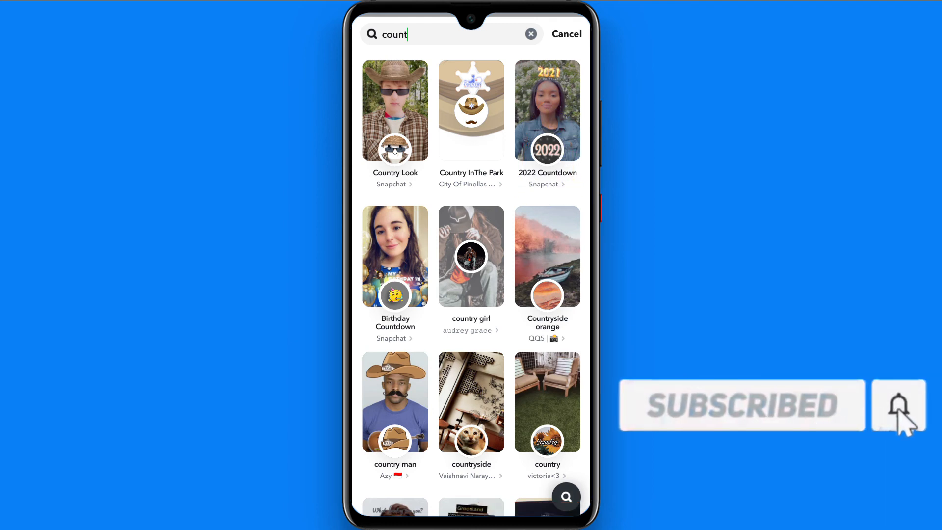
left_click(546, 110)
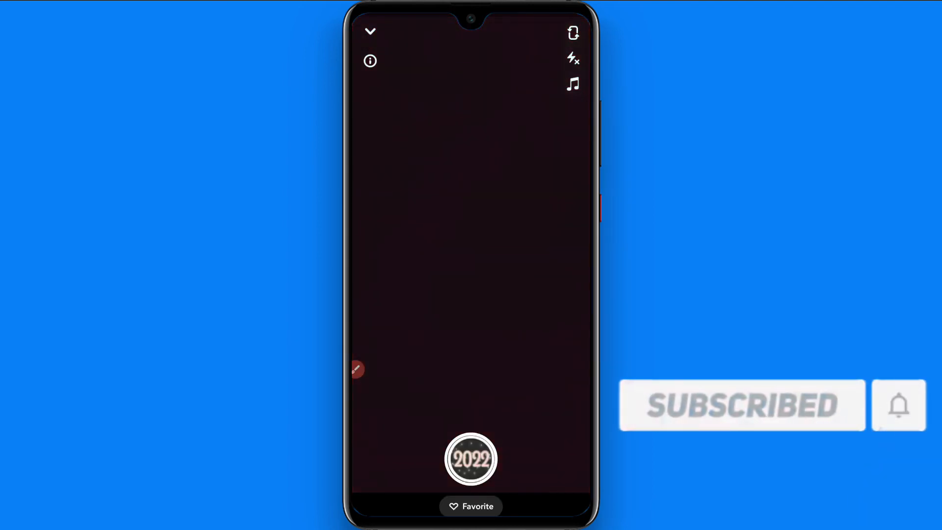